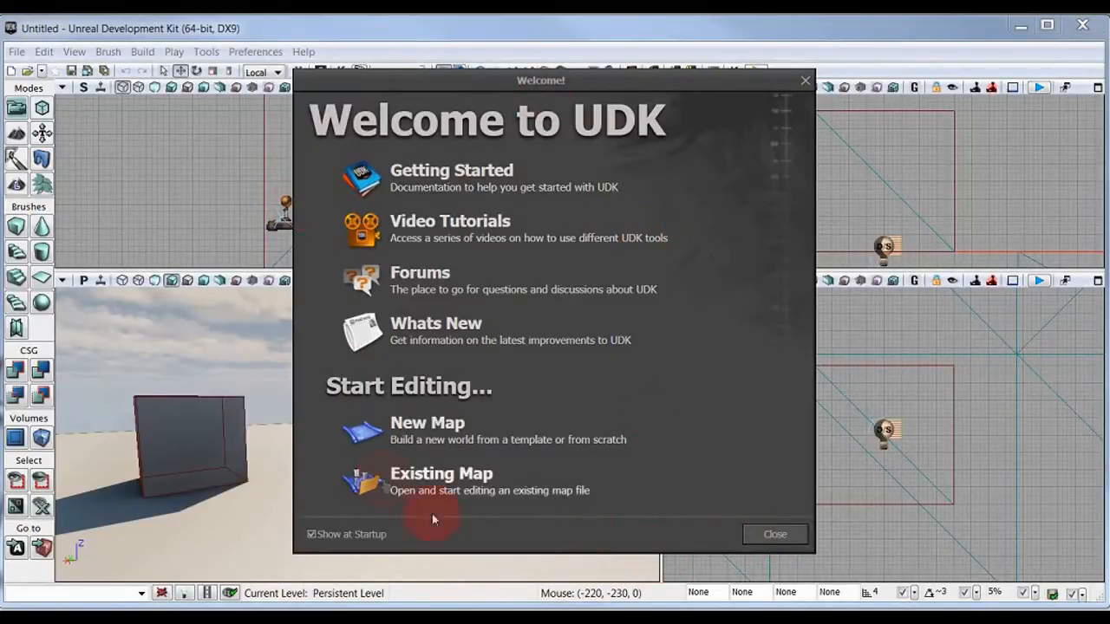
mouse_move(336, 174)
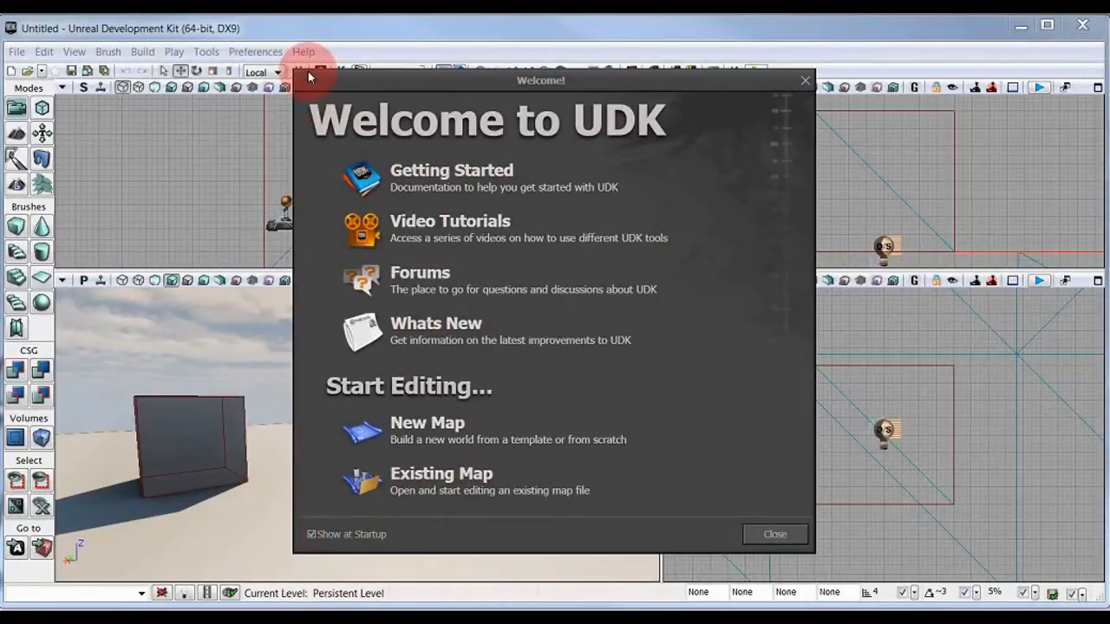
mouse_move(642, 215)
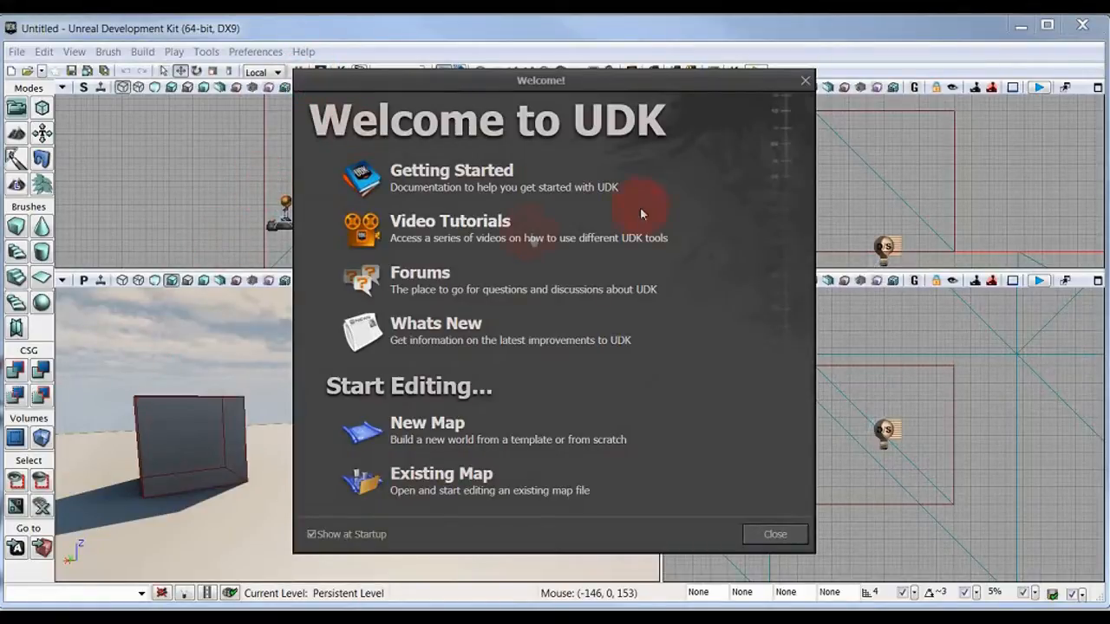
Close the Welcome to UDK dialog to reveal the untitled level's four viewports
left_click(774, 534)
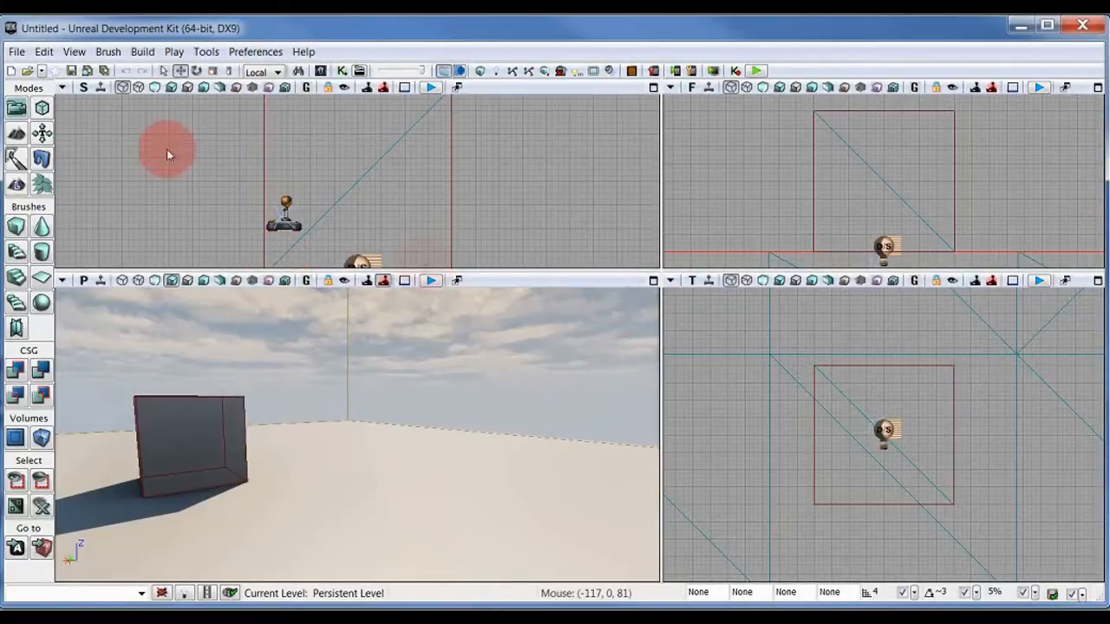
mouse_move(302, 465)
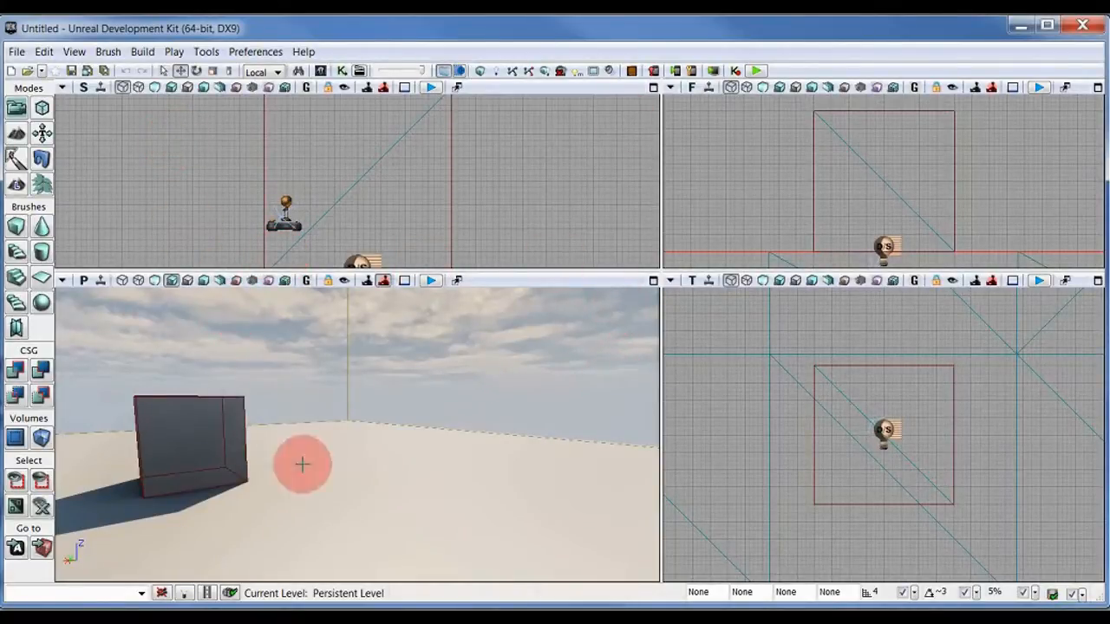
Show the World Properties window for the current level
left_click(71, 70)
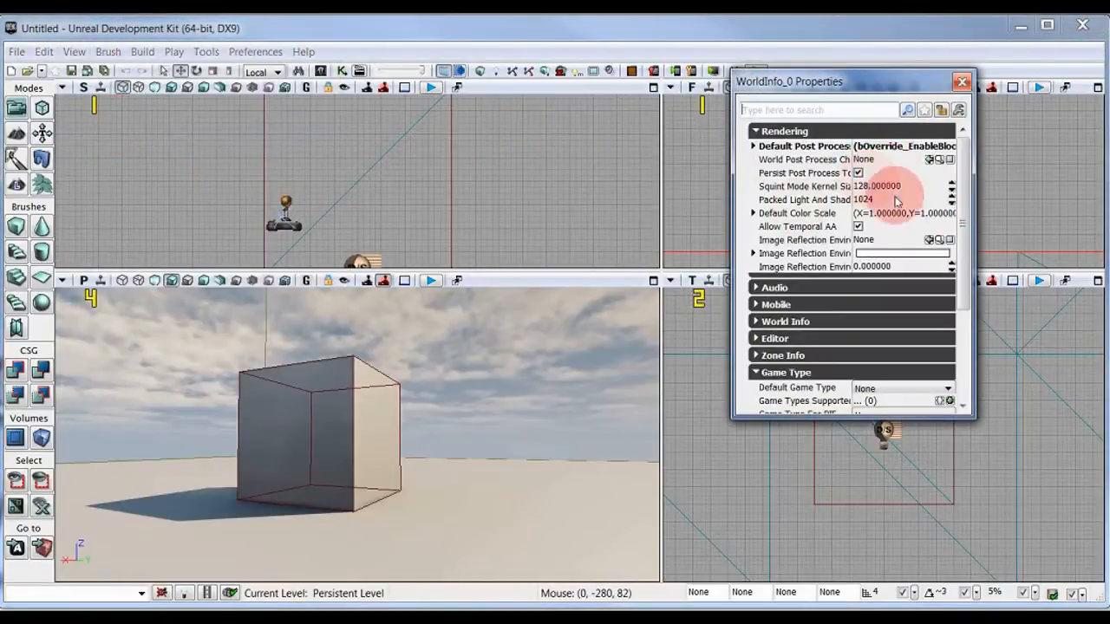
Reach the Game Type category and list the available default game types
scroll("down", 3)
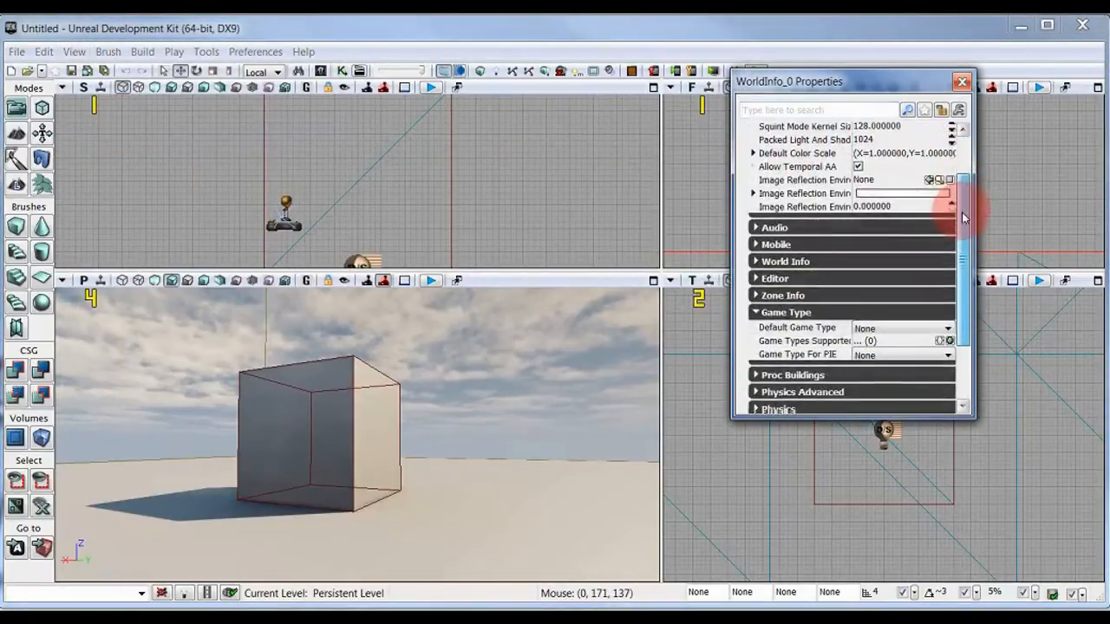
scroll("down", 3)
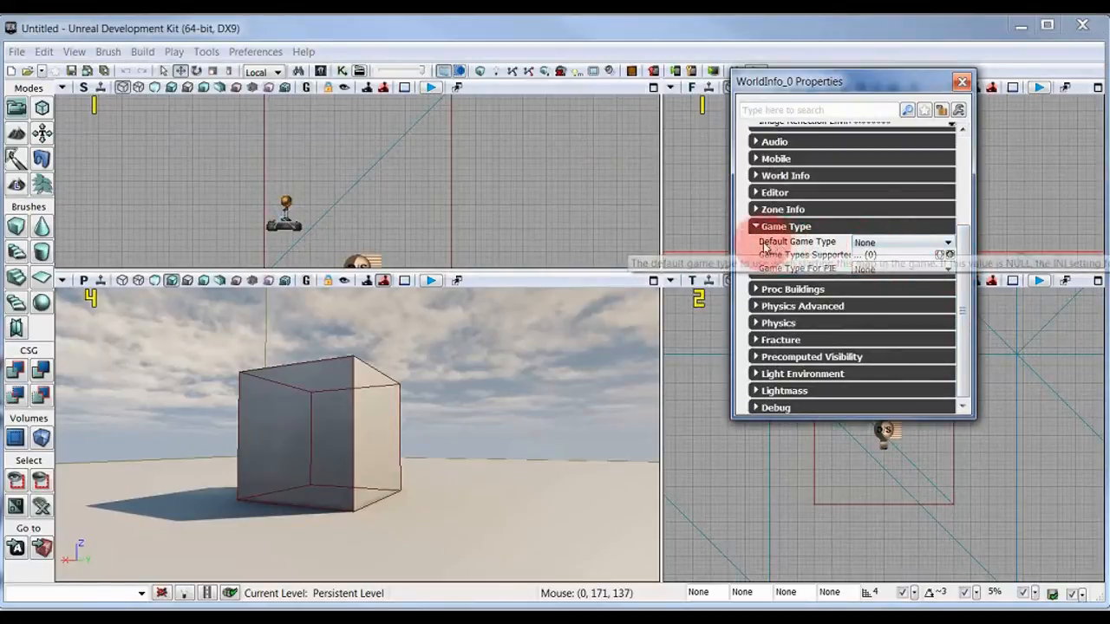
left_click(945, 243)
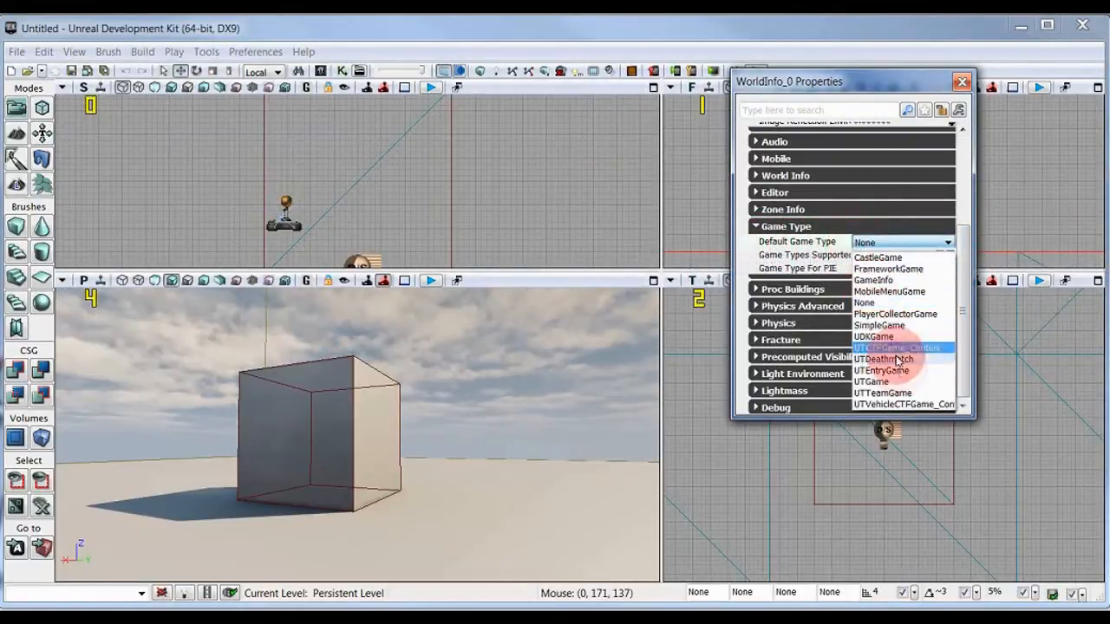
mouse_move(881, 392)
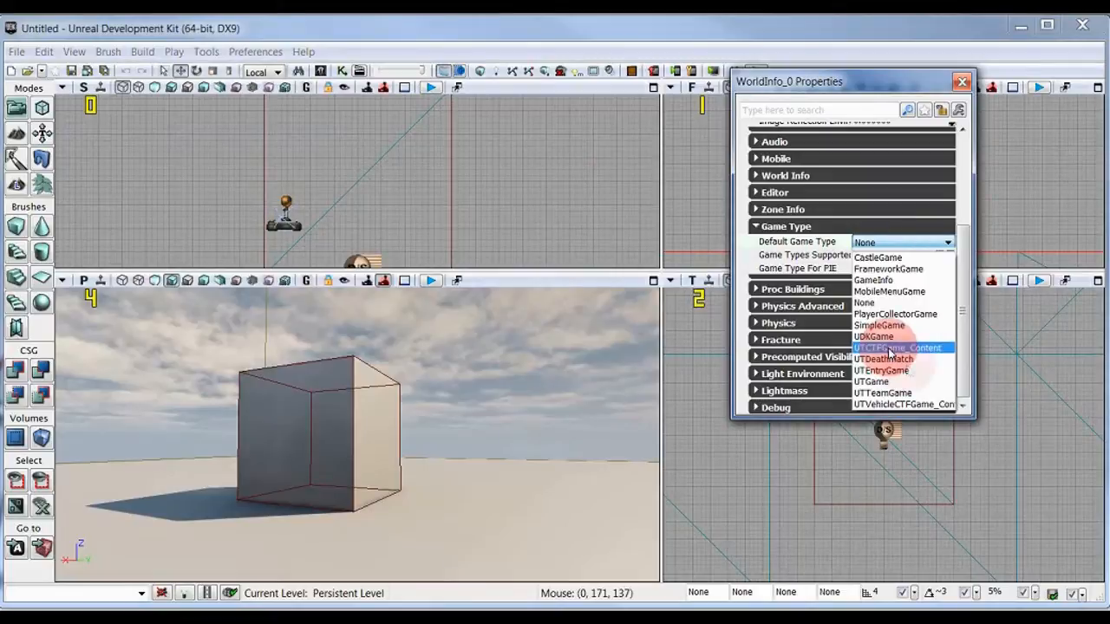
mouse_move(883, 357)
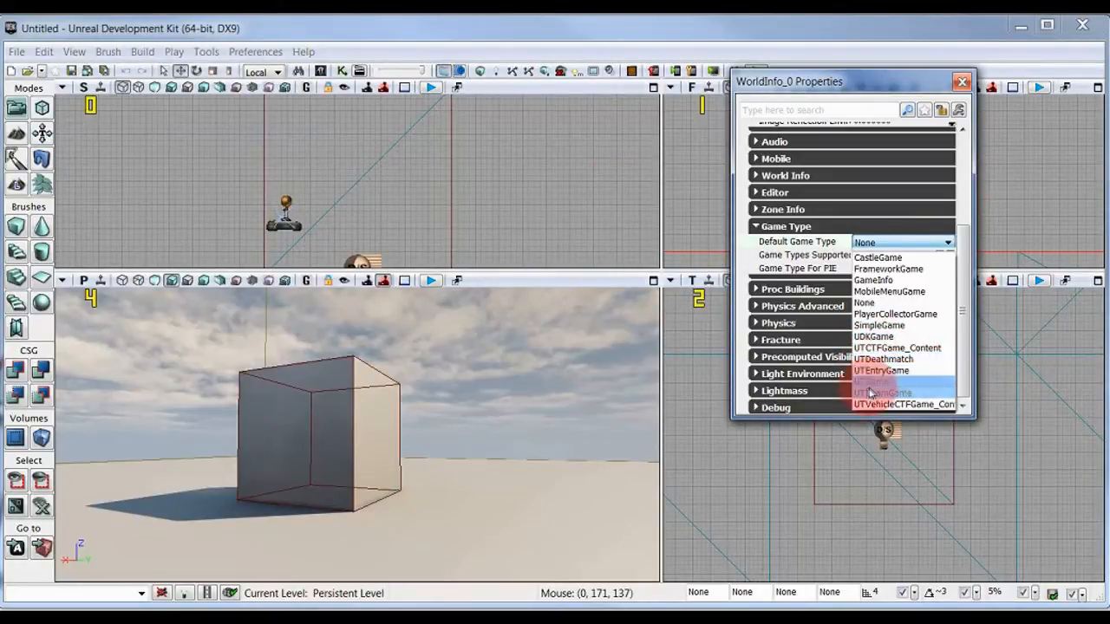
mouse_move(881, 371)
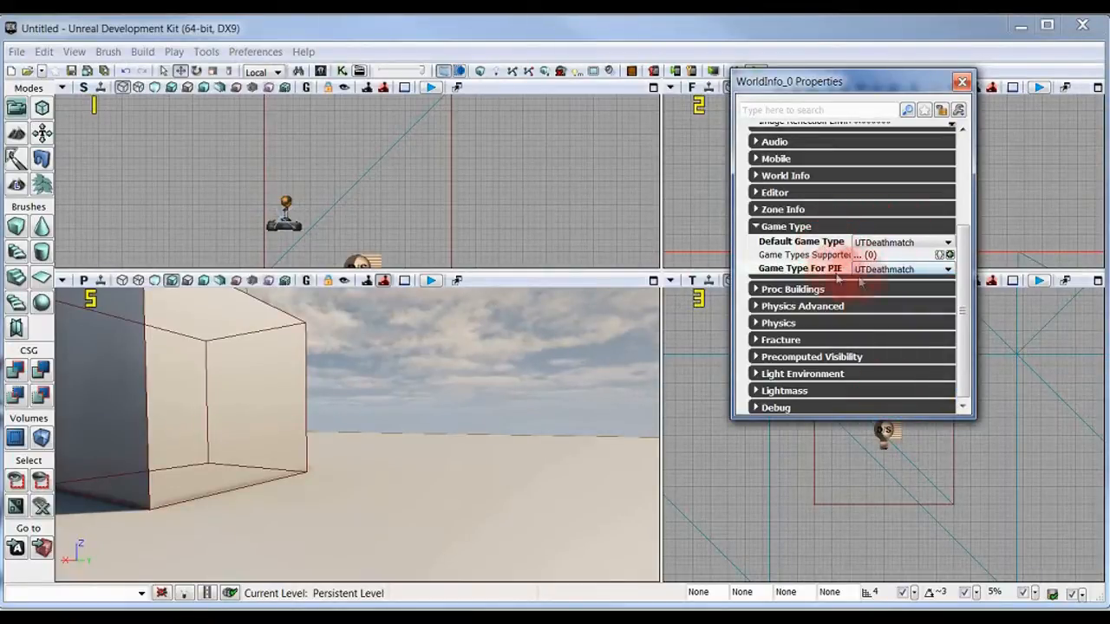
Choose UTCTFGame_Content as the play-in-editor game type, keeping UTDeathmatch as default
left_click(946, 269)
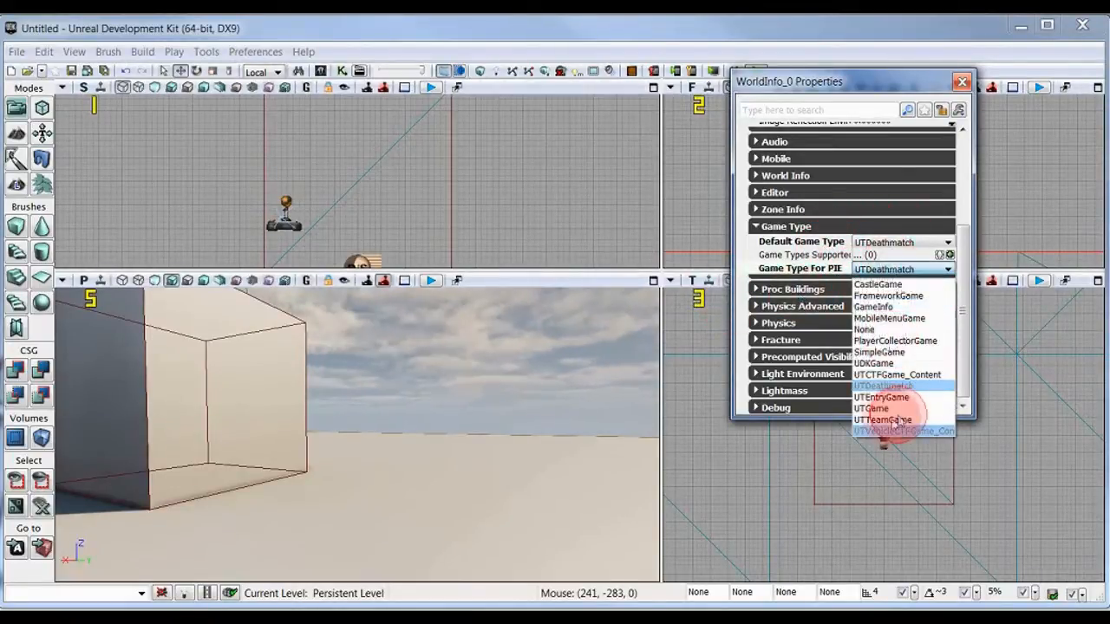
left_click(898, 430)
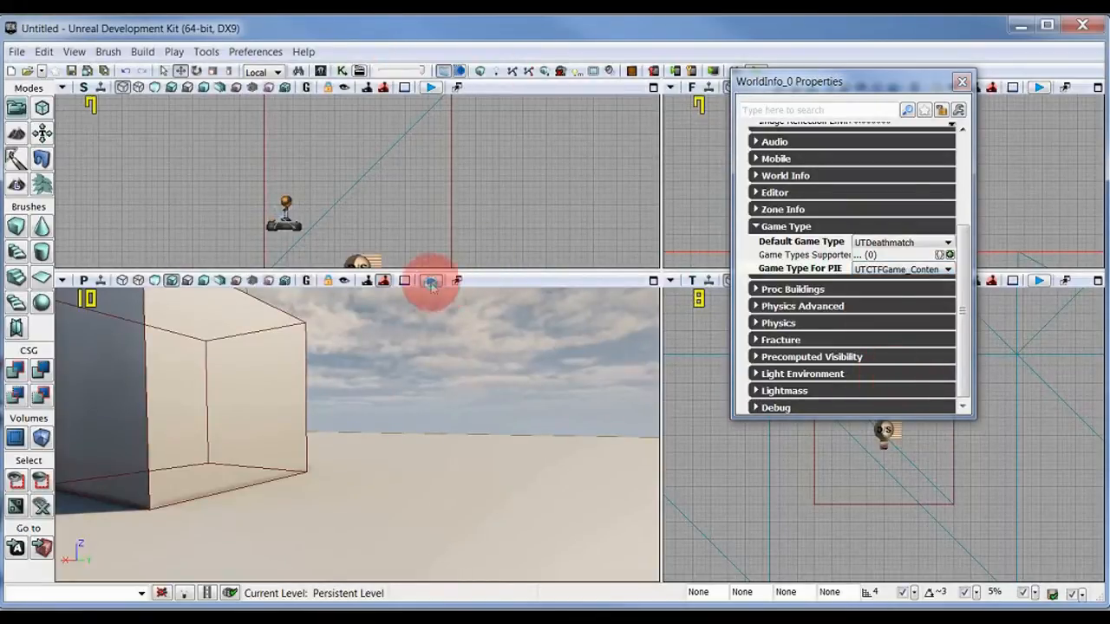
left_click(430, 281)
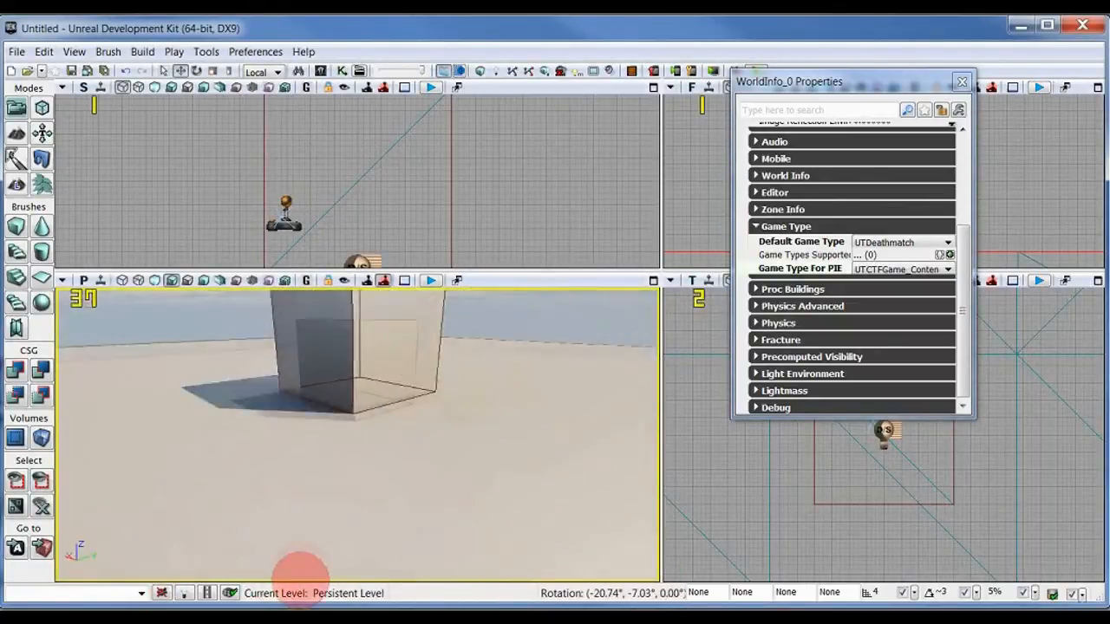
Load TestWeap.udk from the recent files, answering the Save Packages prompt
left_click(16, 52)
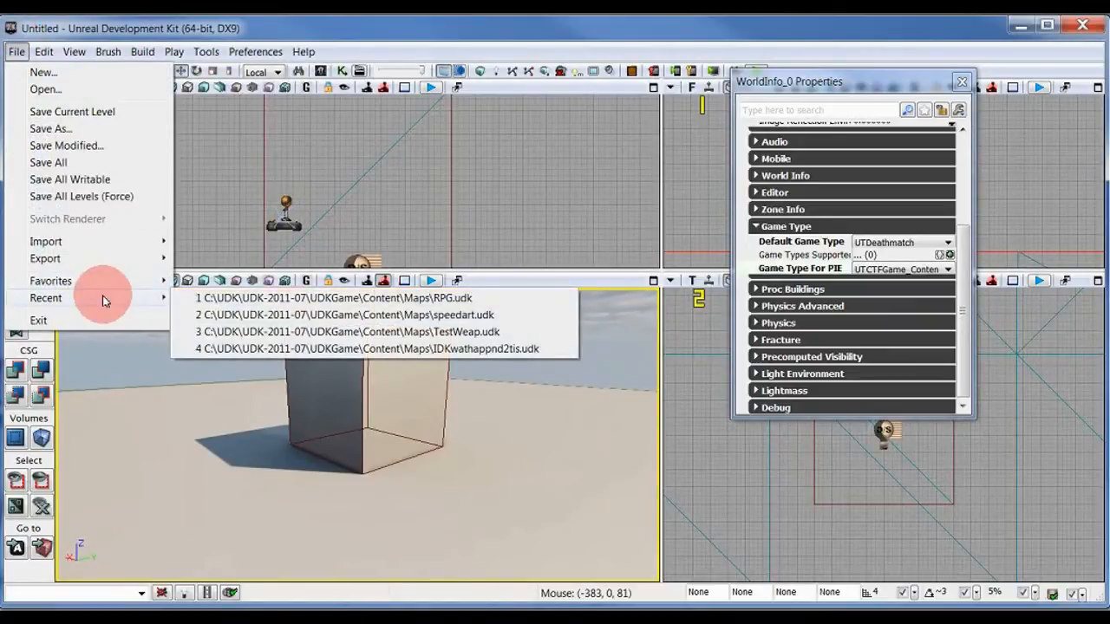
mouse_move(347, 298)
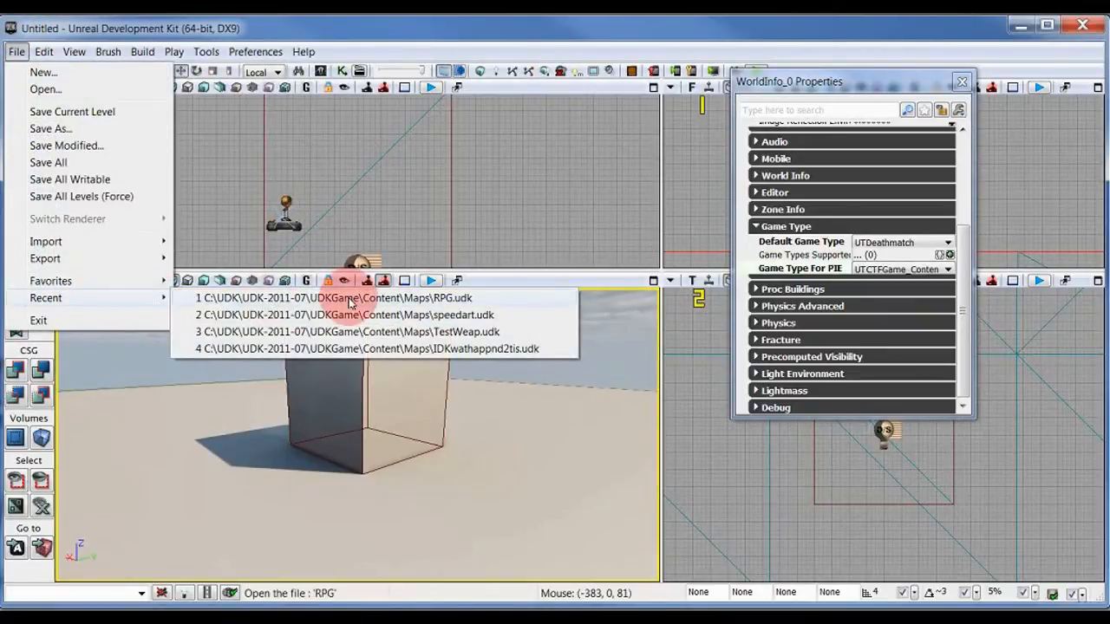
mouse_move(437, 333)
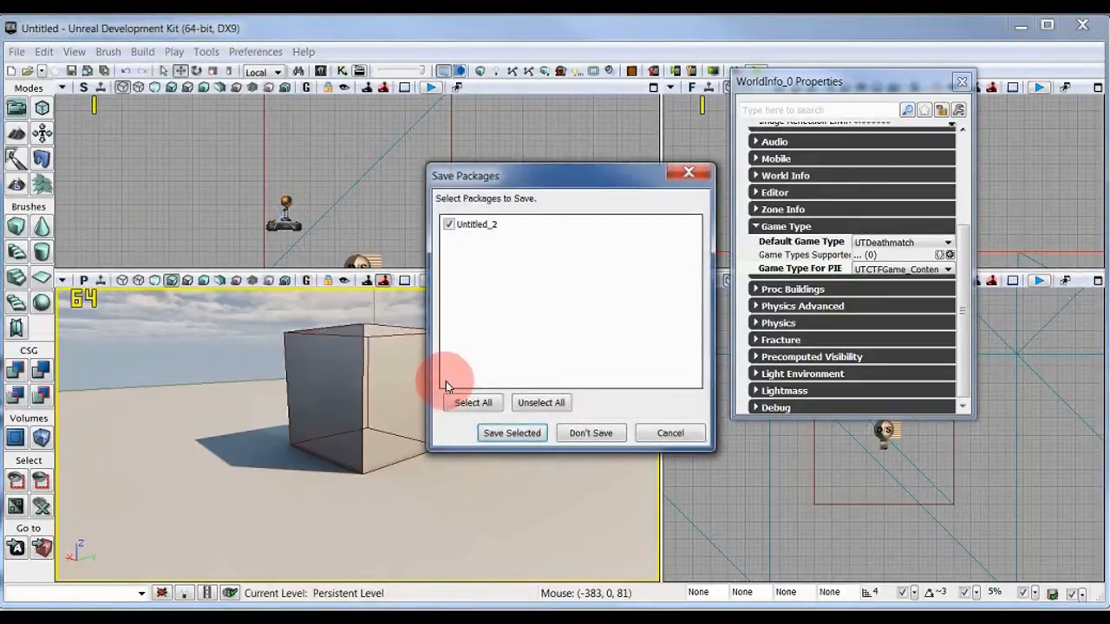
left_click(589, 433)
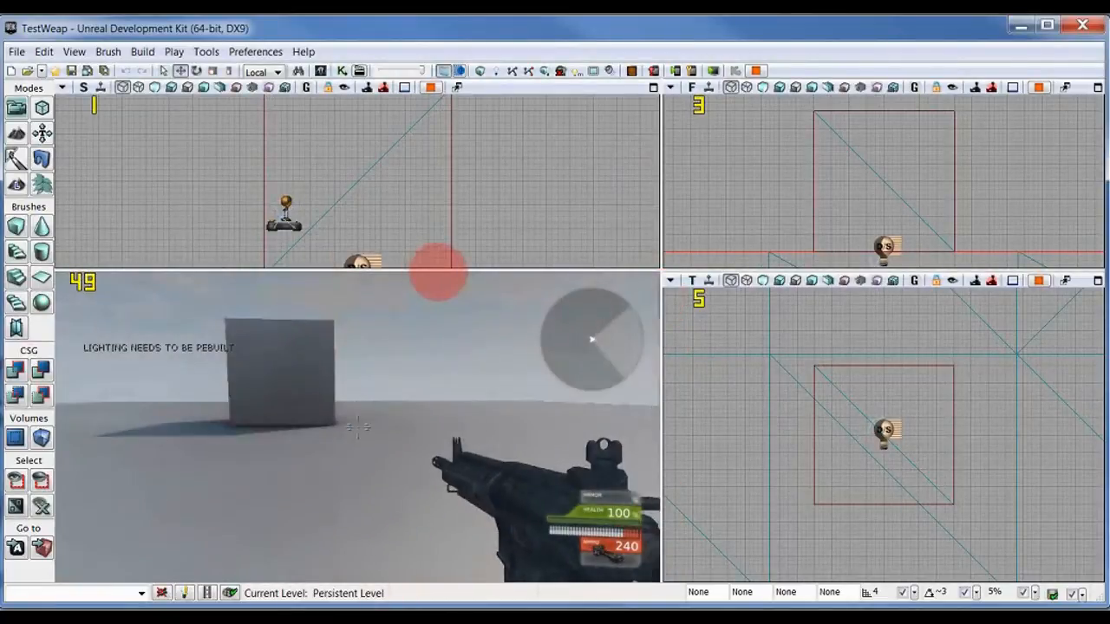
Start Play In Viewport and fire the weapon at the blocks, ammo dropping to 205
left_click(357, 427)
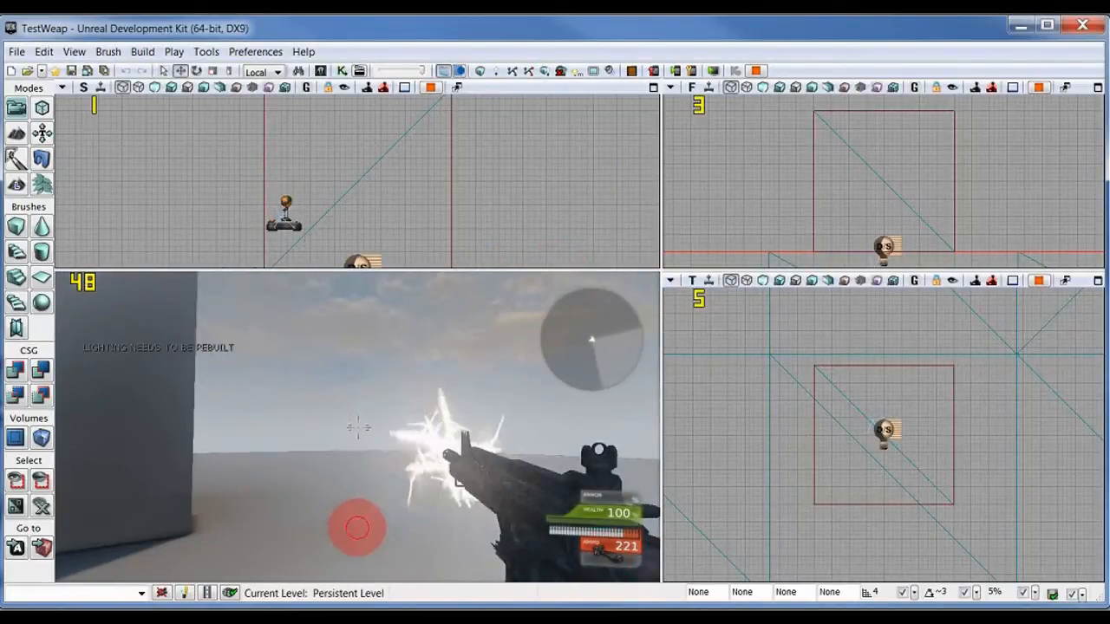
left_click(355, 425)
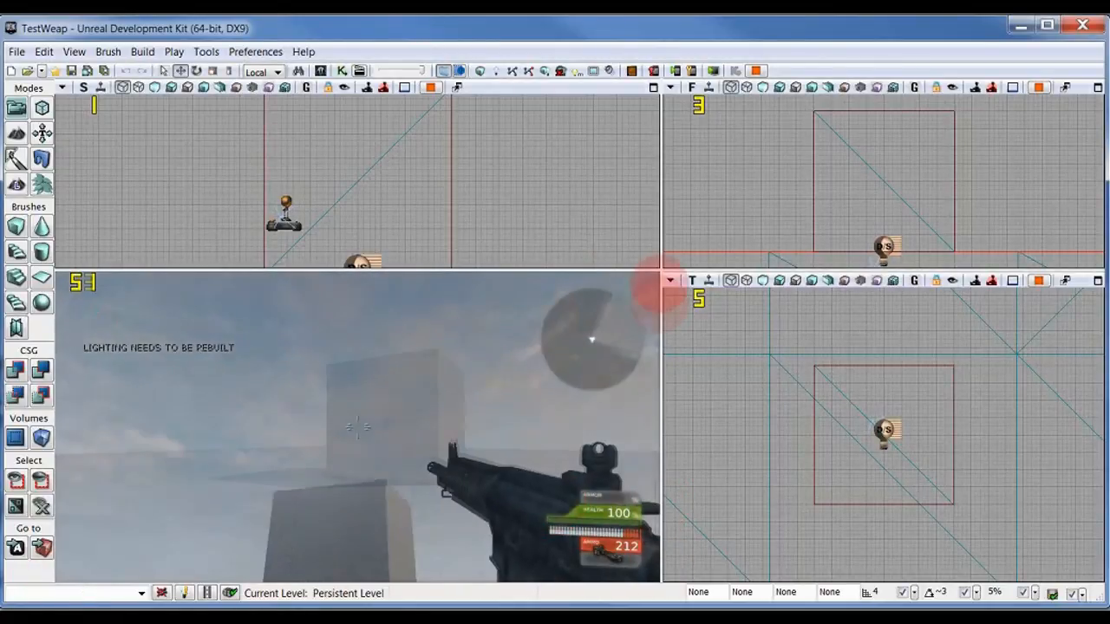
left_click(356, 424)
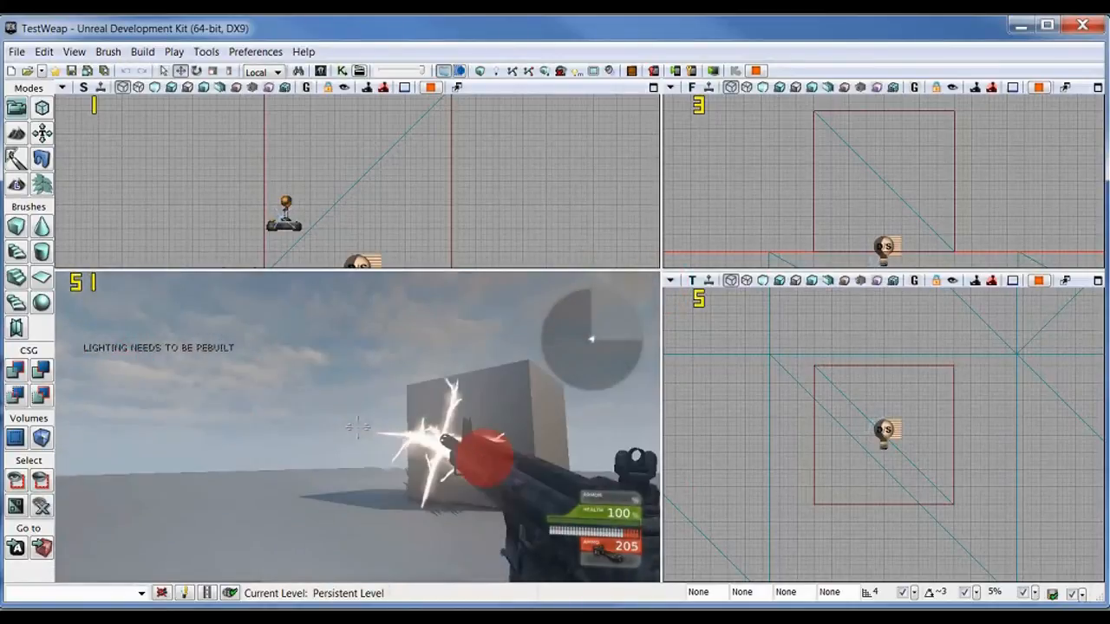